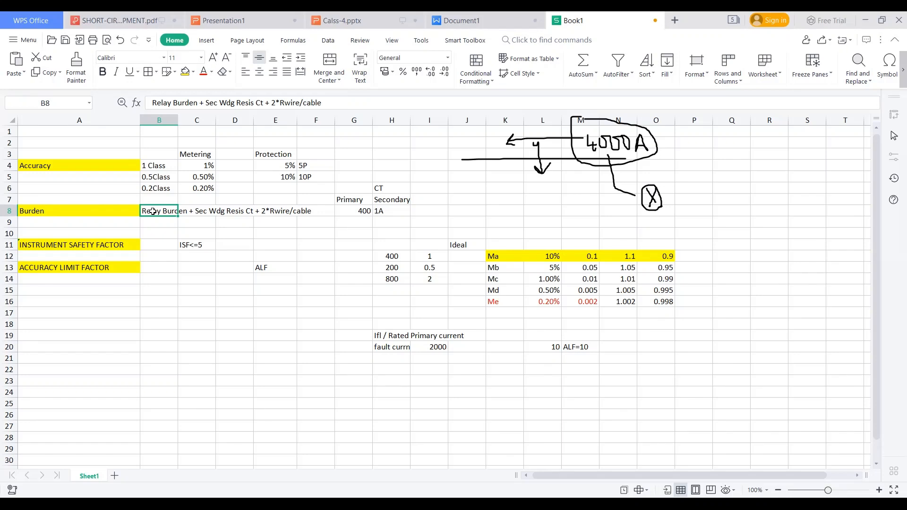
Point out the ISF<=5 note, the relay burden formula and the Metering heading in the CT table
left_click(196, 243)
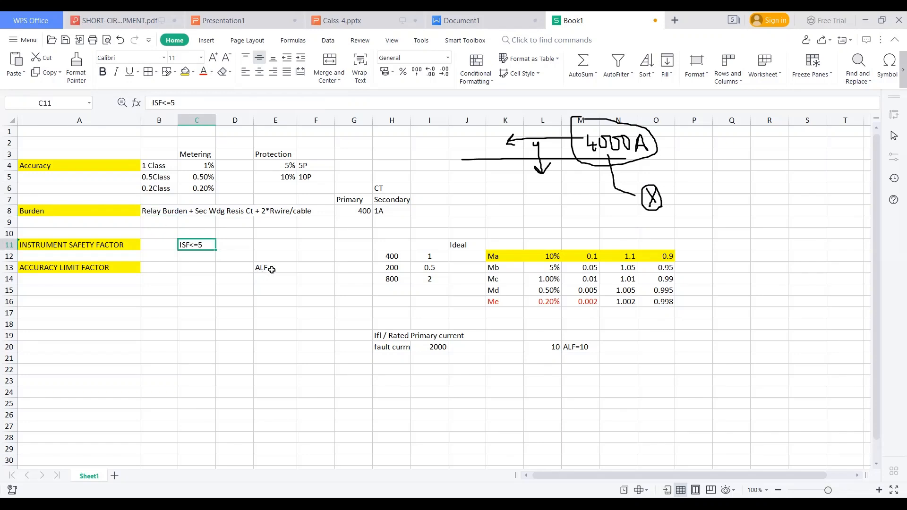
left_click(275, 267)
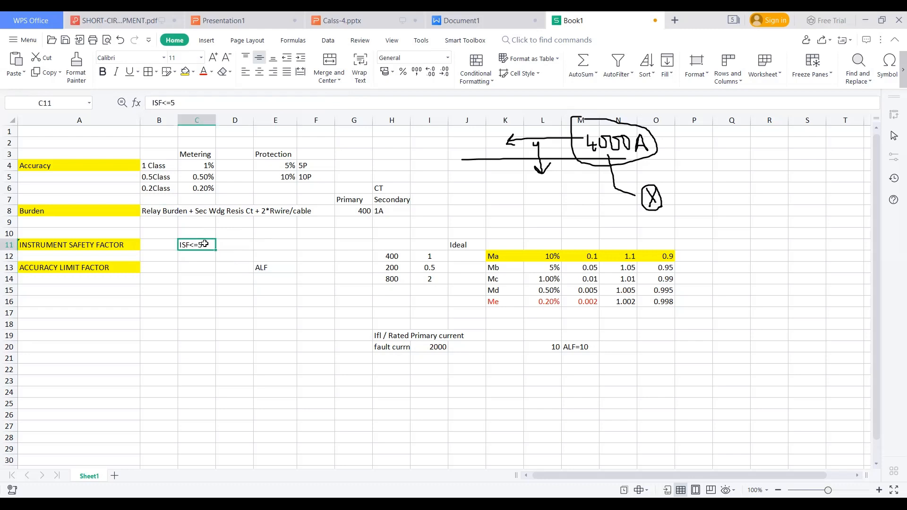
left_click(159, 210)
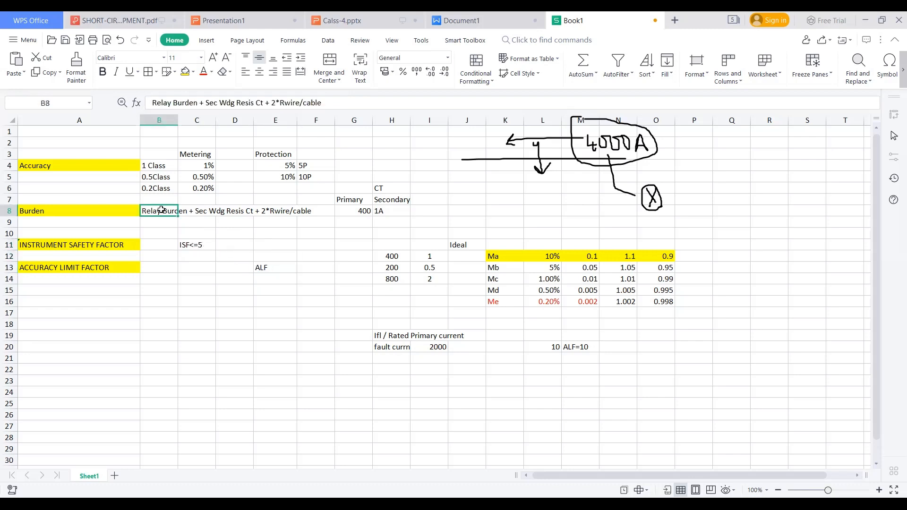
mouse_move(259, 305)
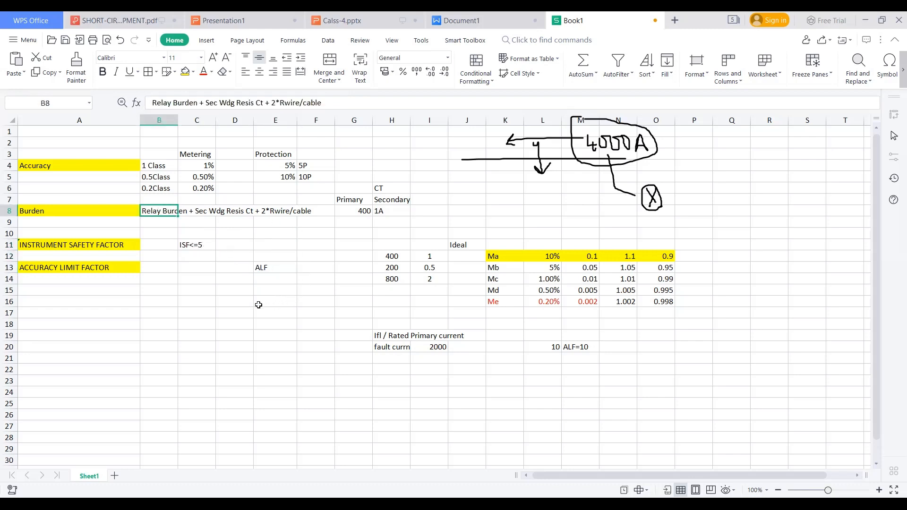
left_click(196, 243)
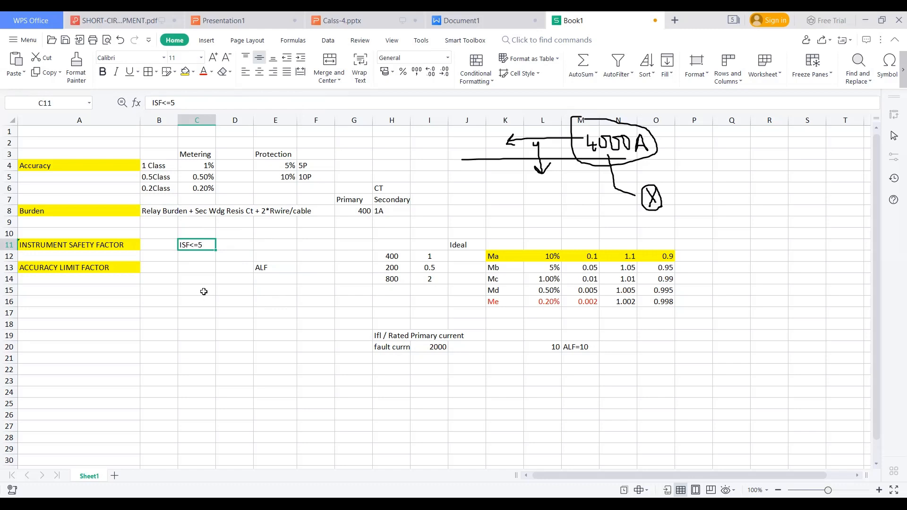
left_click(197, 154)
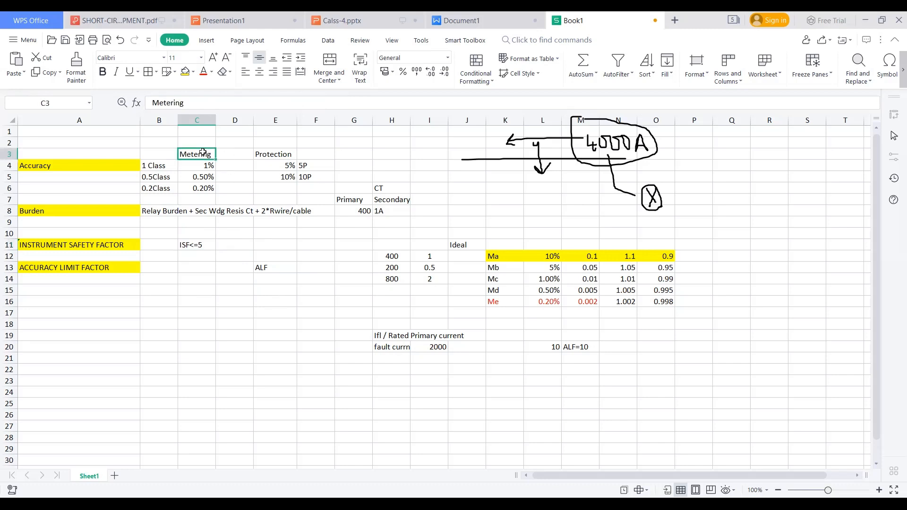
Point out the ALF label, the ALF=10 note and the relay burden formula again
left_click(275, 267)
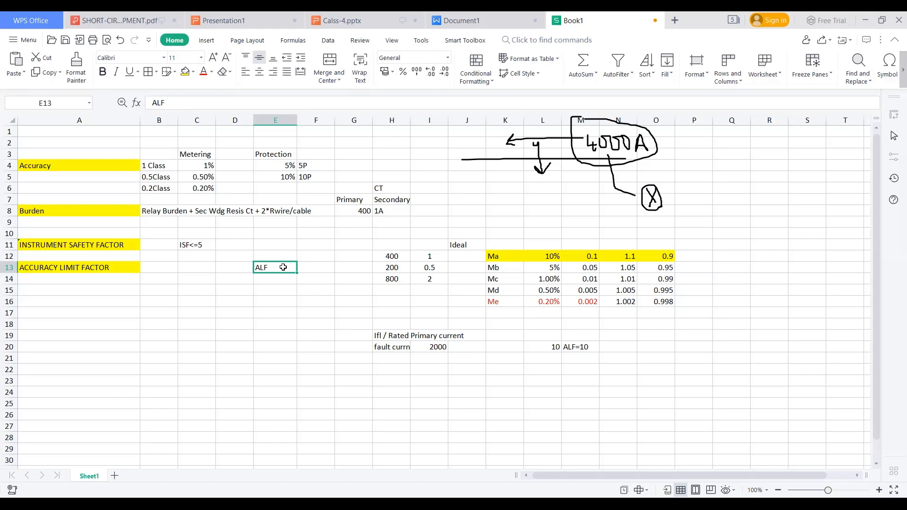
mouse_move(277, 264)
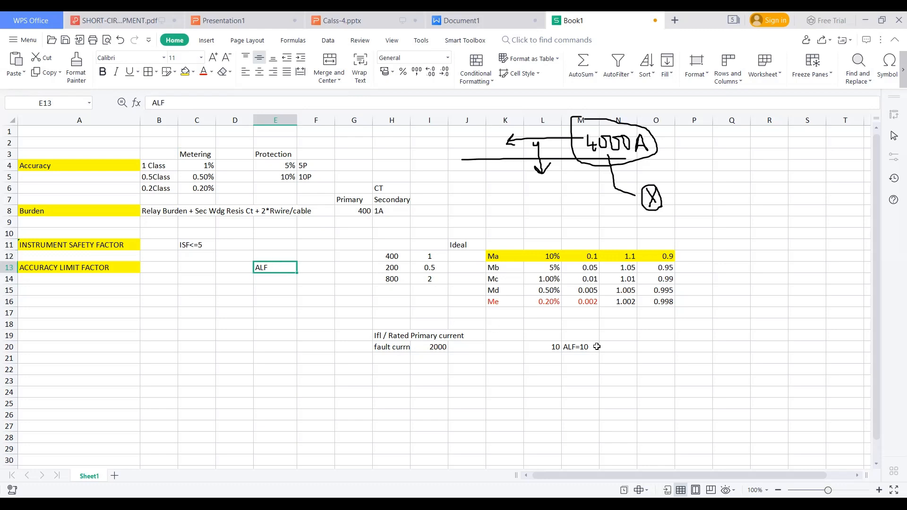
left_click(579, 347)
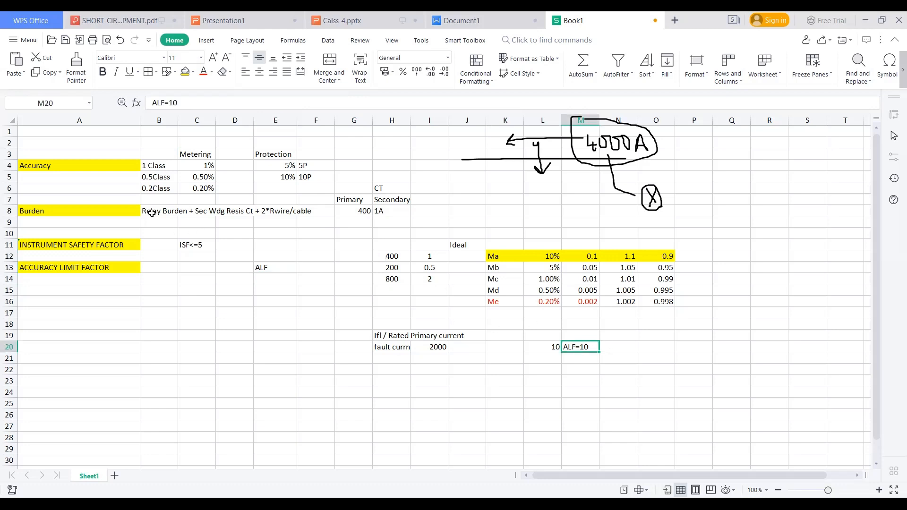
left_click(159, 211)
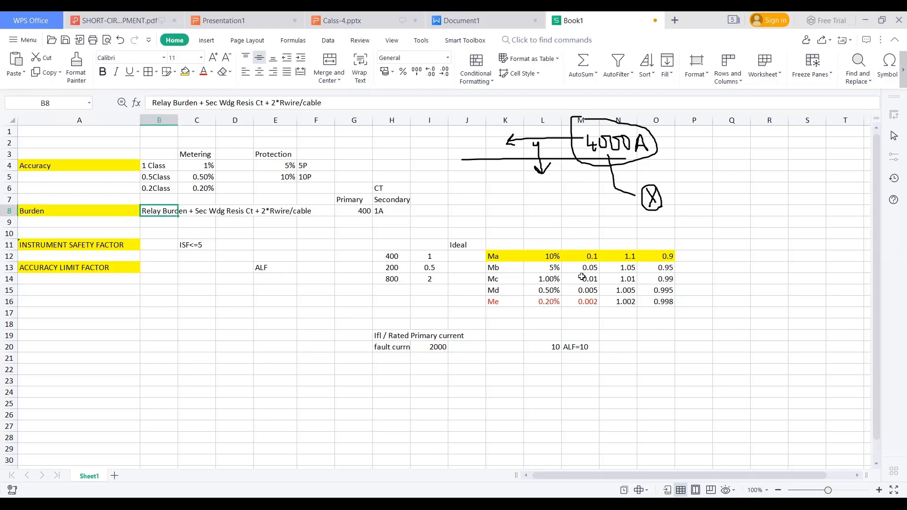
mouse_move(735, 308)
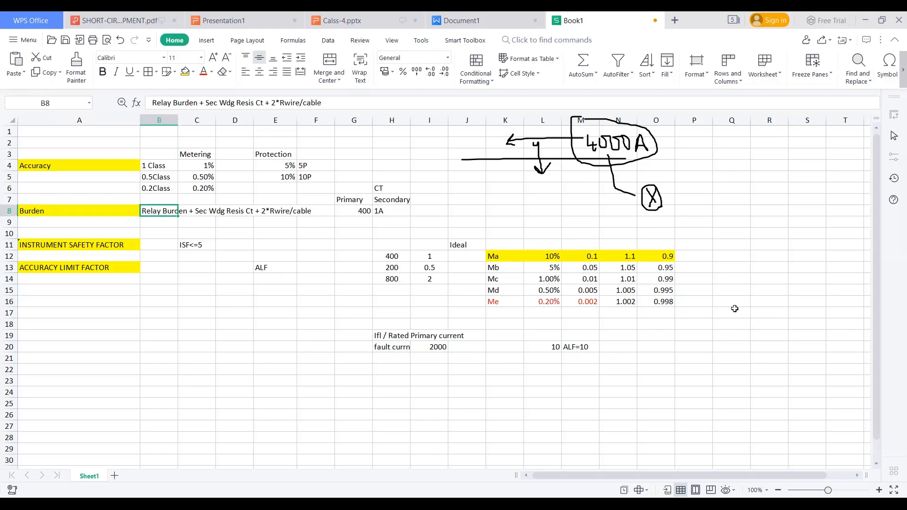
Enter the burden notes 5VA and 1VA in column Q and the value 15 in cell N21
left_click(732, 312)
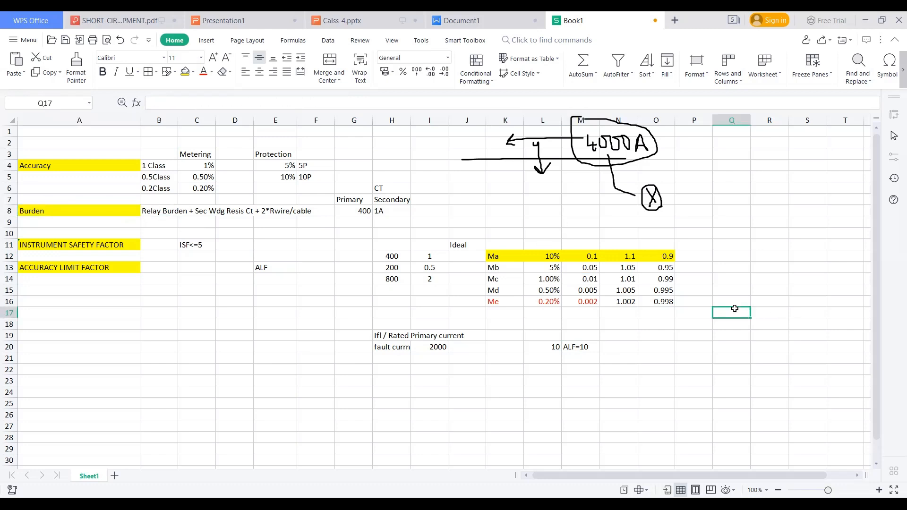
type("5VA")
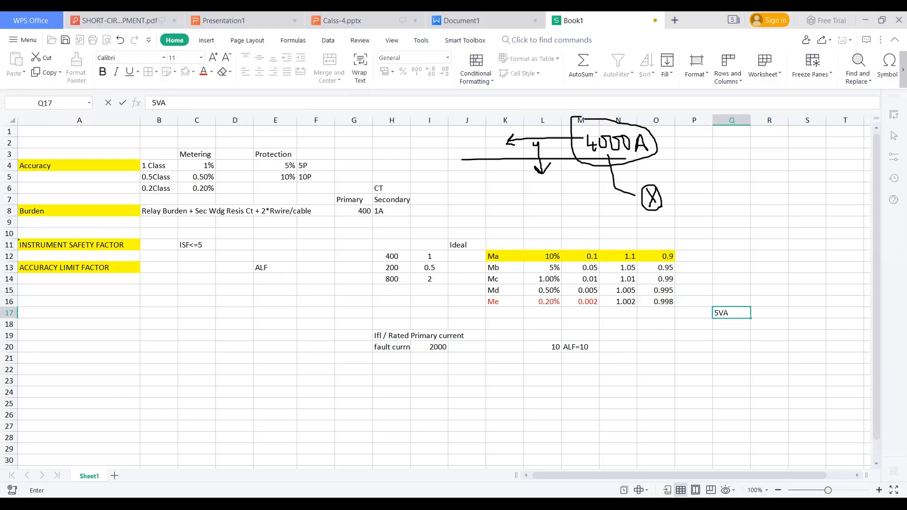
type("1VA")
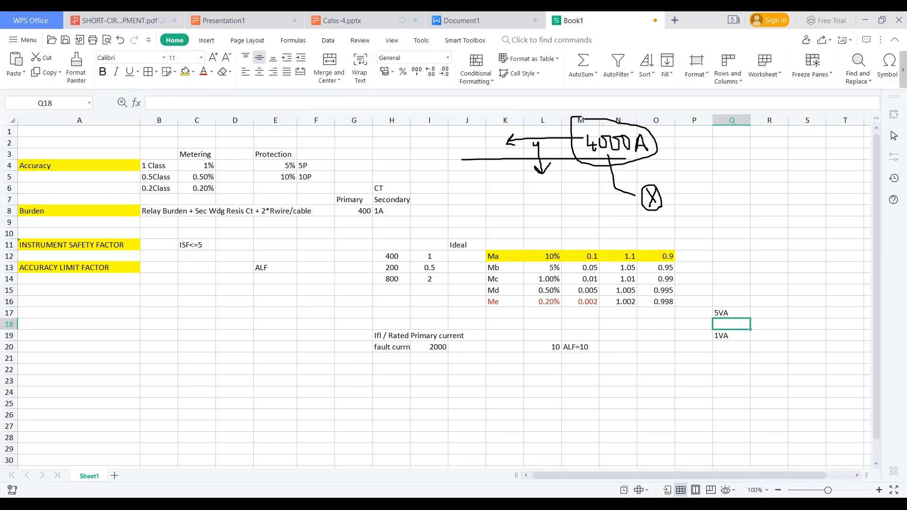
left_click(618, 357)
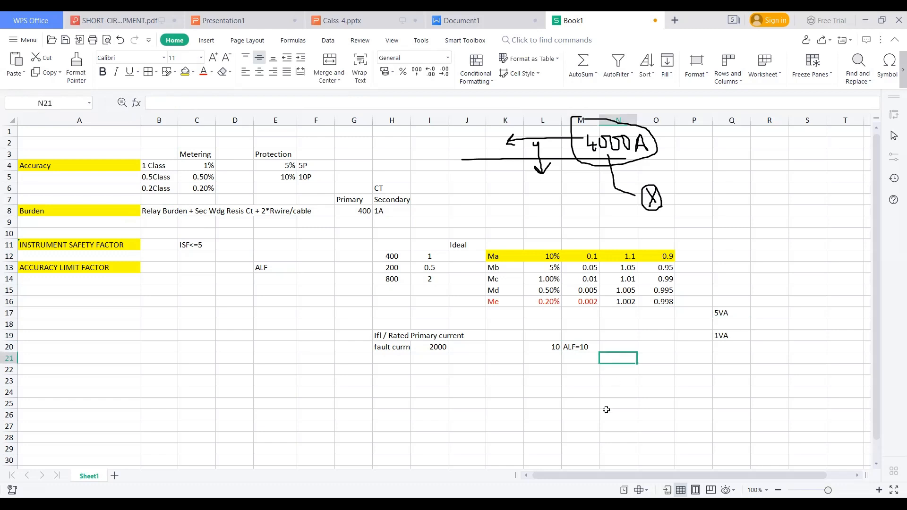
type("15")
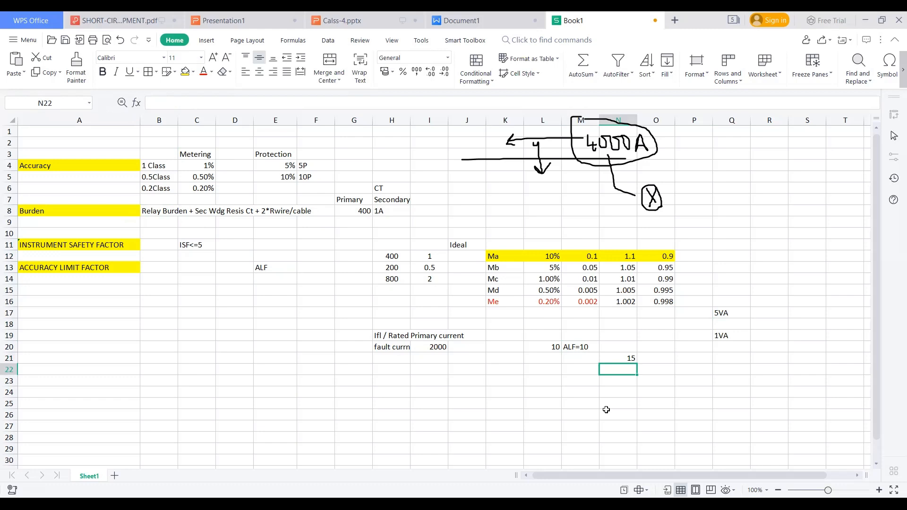
mouse_move(612, 393)
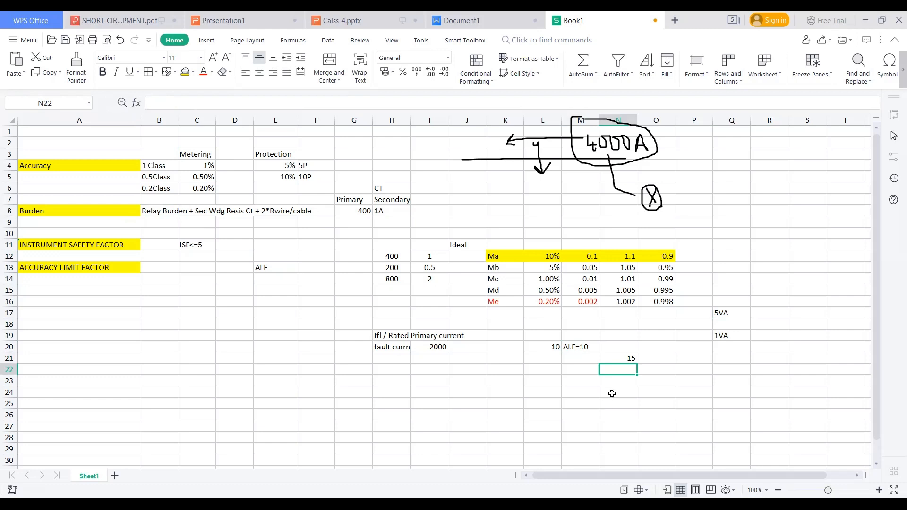
left_click(617, 357)
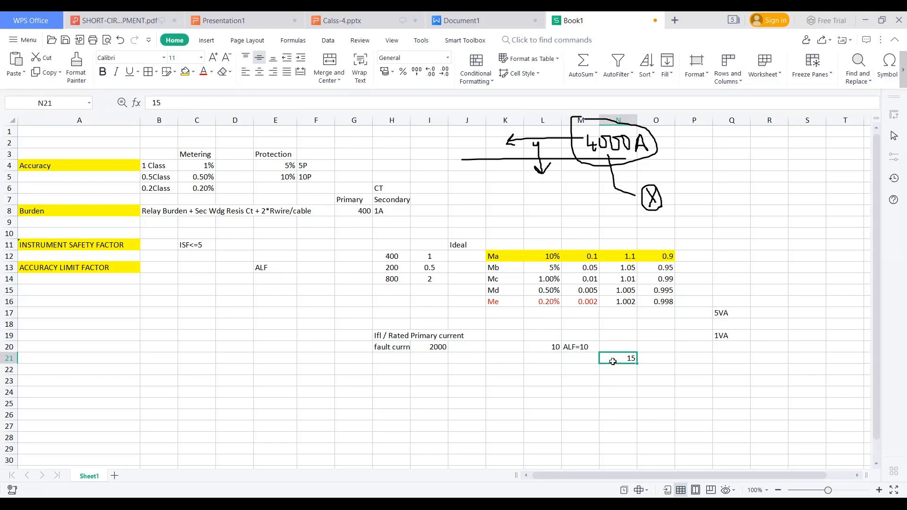
Select cell Q17 holding the 5VA note to begin clearing the added entries
left_click(731, 313)
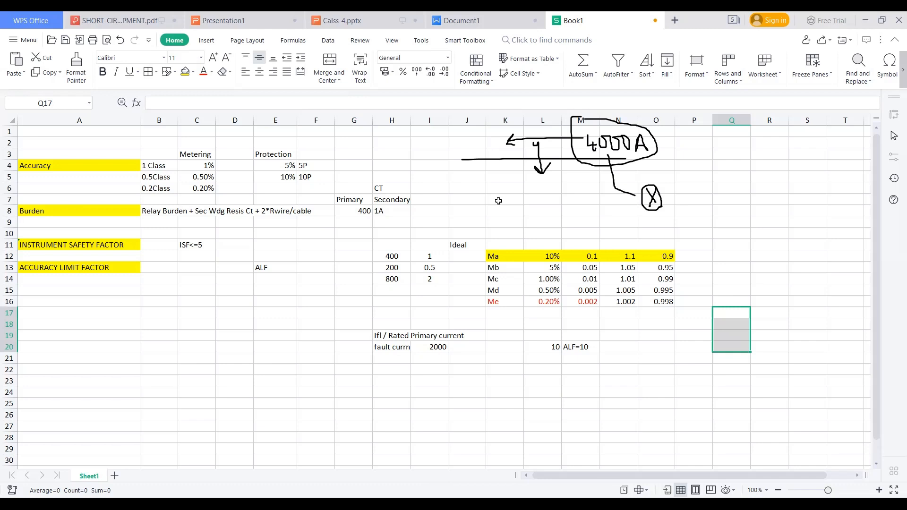
left_click(504, 199)
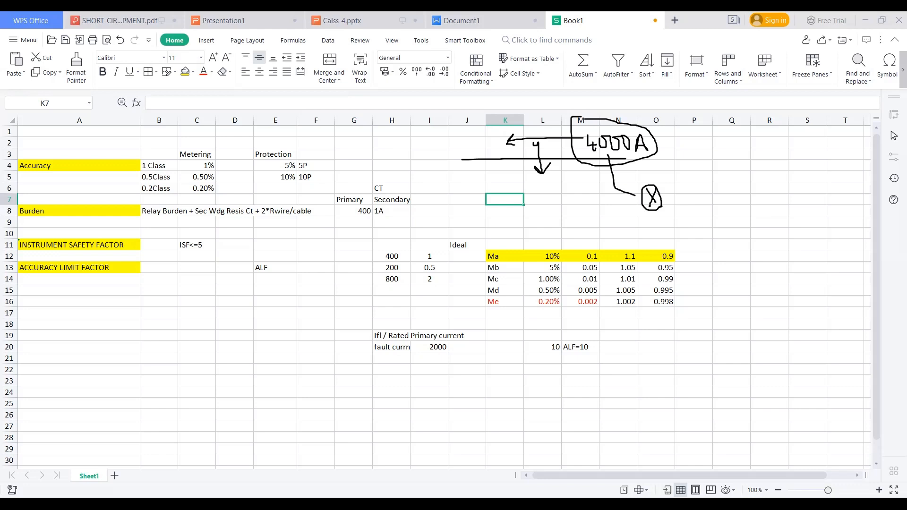
mouse_move(469, 194)
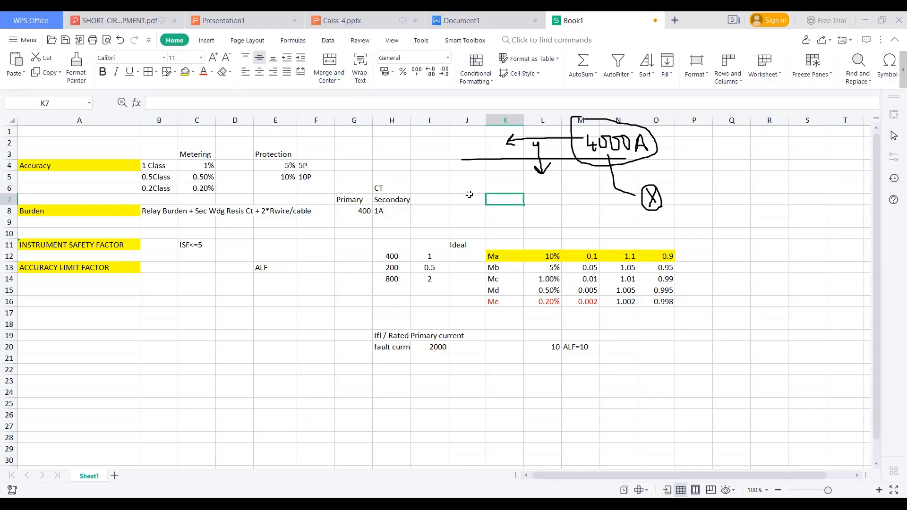
left_click(353, 233)
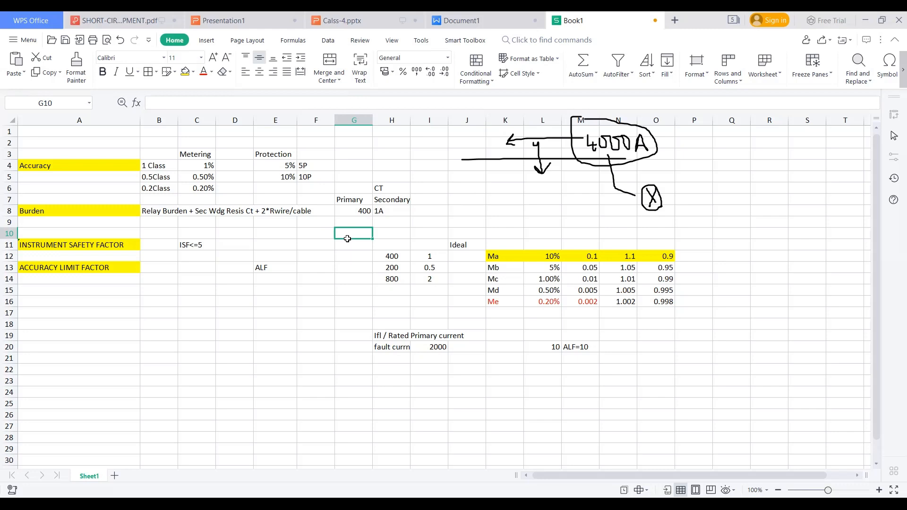
mouse_move(339, 249)
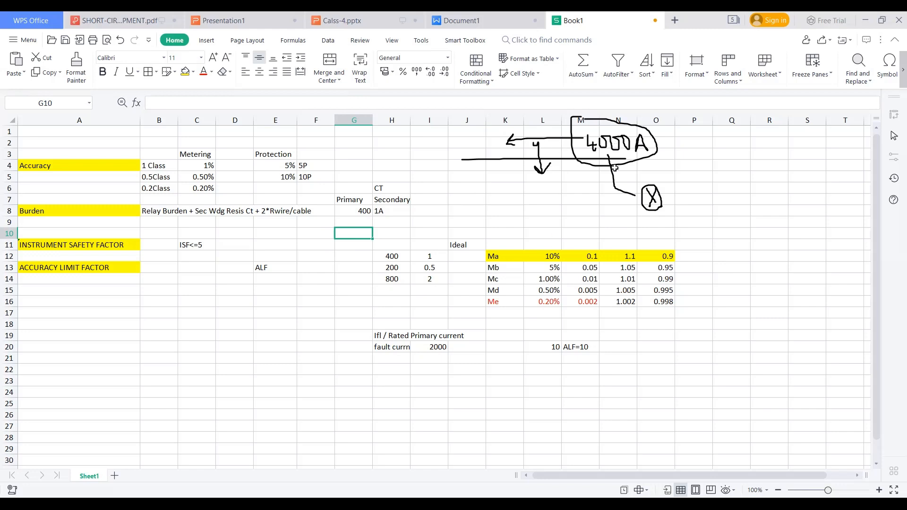
mouse_move(524, 112)
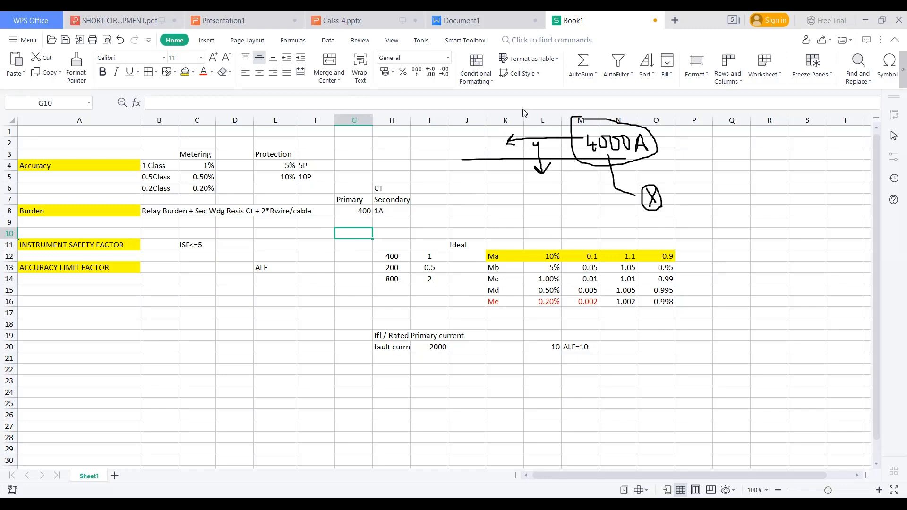
Ink a CT sketch right of the Ma–Me table: line, transformer loop, core lead and terminals
left_click_drag(617, 310, 785, 299)
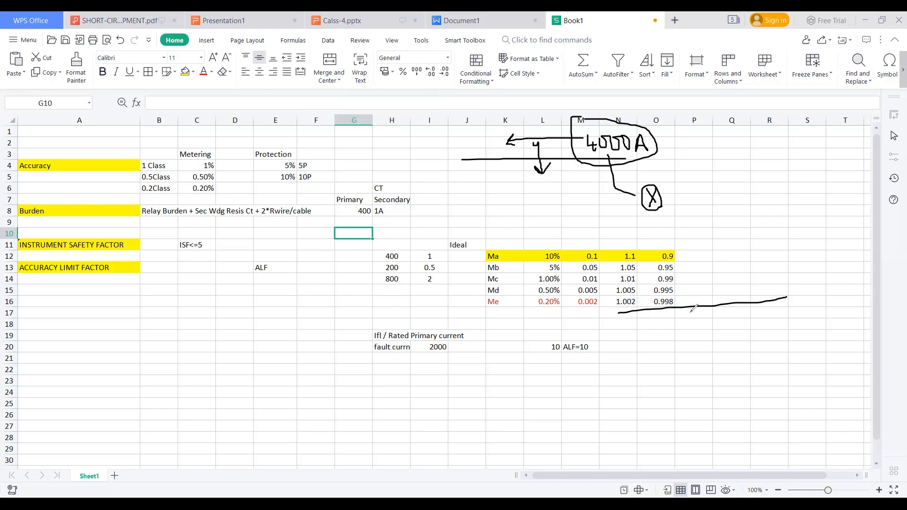
left_click_drag(691, 310, 709, 289)
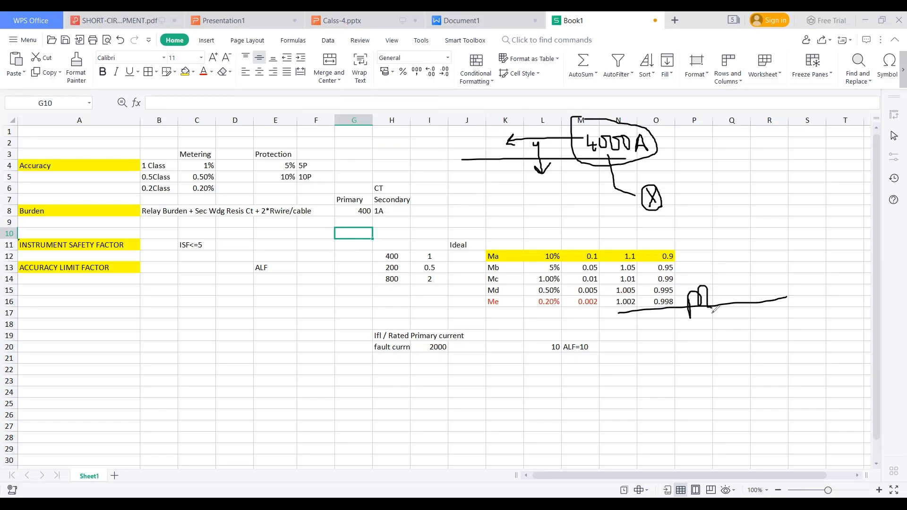
left_click_drag(694, 307, 676, 368)
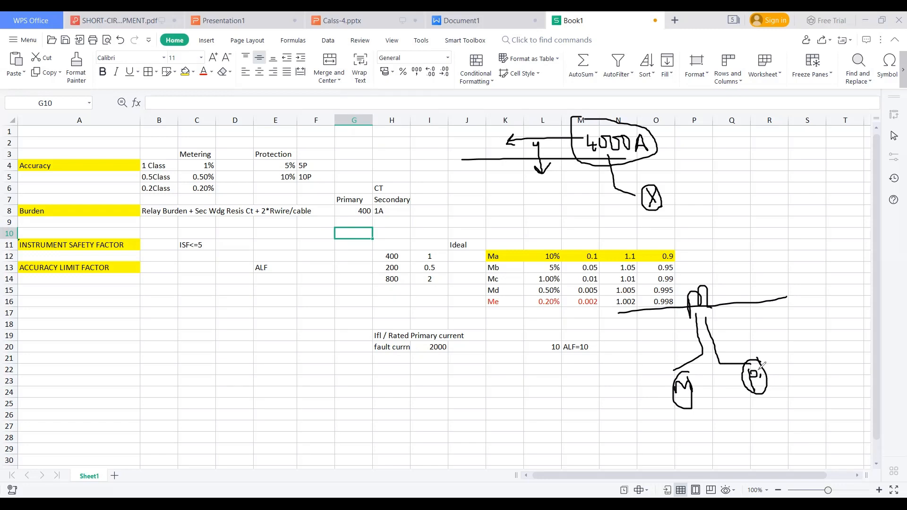
left_click_drag(760, 373, 790, 338)
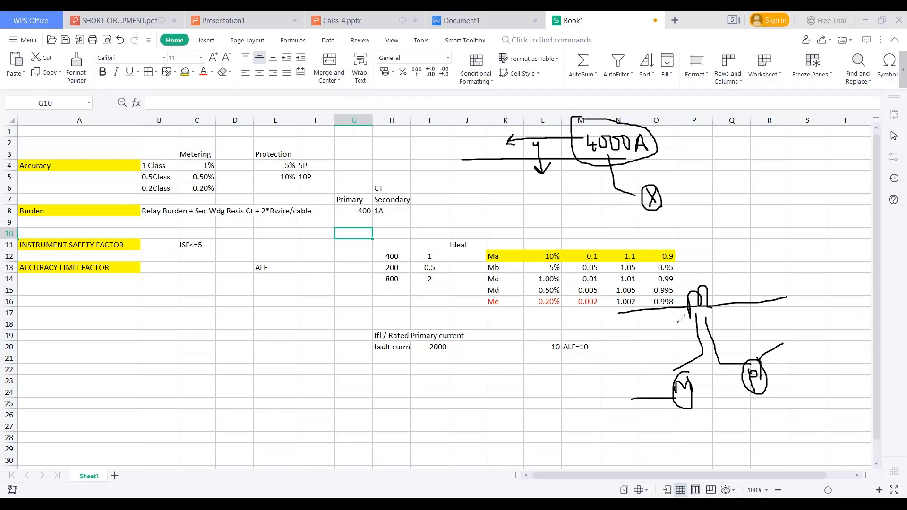
mouse_move(238, 317)
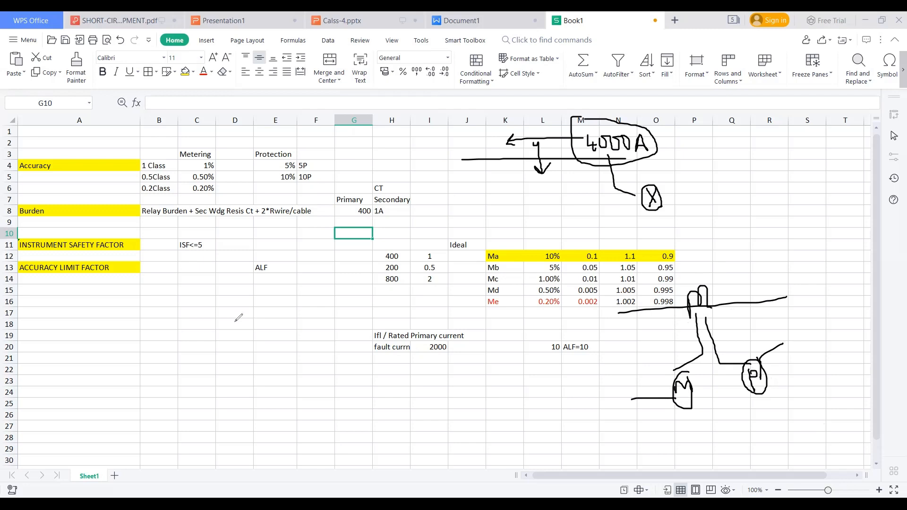
Ink a second CT sketch lower left near row 20 with its leads, cores and terminals
left_click_drag(134, 345, 292, 336)
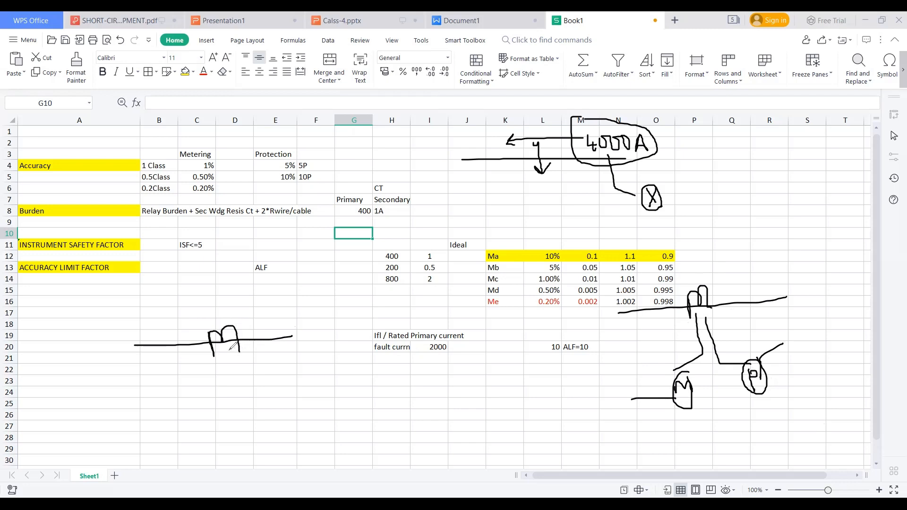
left_click_drag(226, 349, 214, 382)
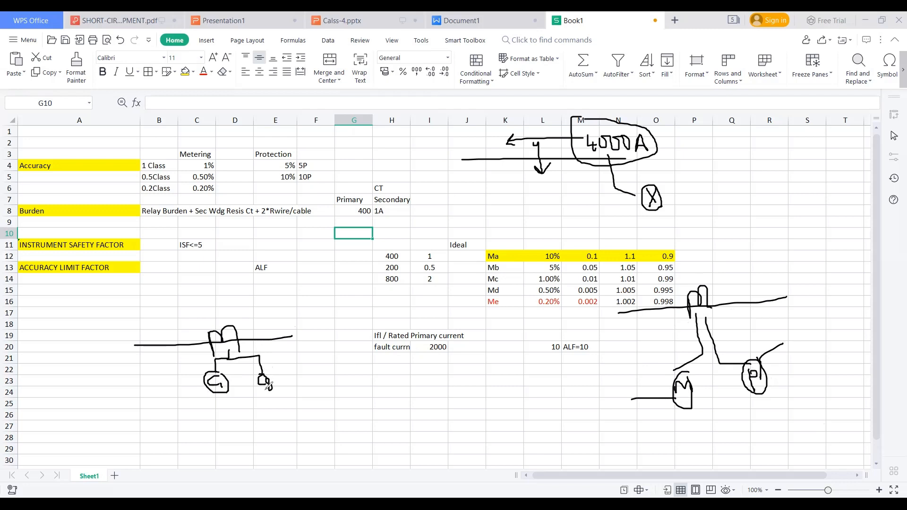
left_click_drag(267, 384, 283, 405)
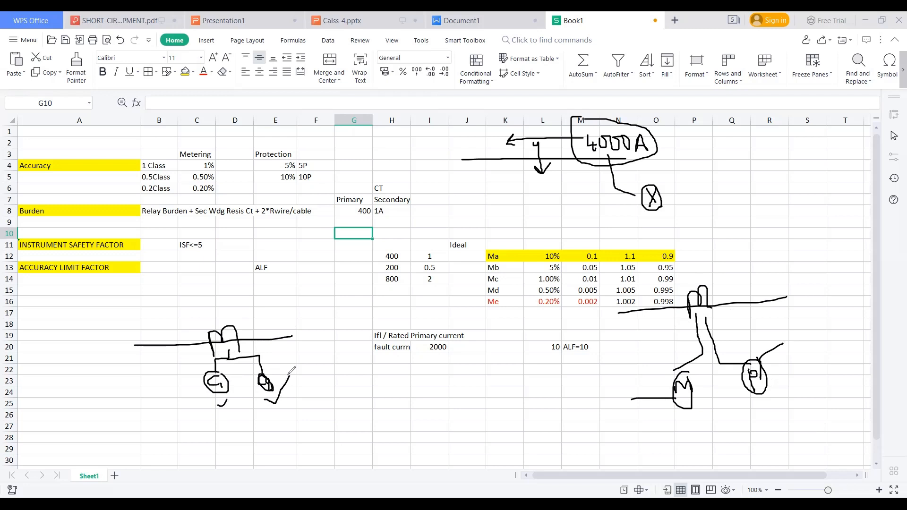
Handwrite the ratio 400/1-1A and the label Core-1, M, 0.2 below the sketches
left_click_drag(356, 381, 370, 405)
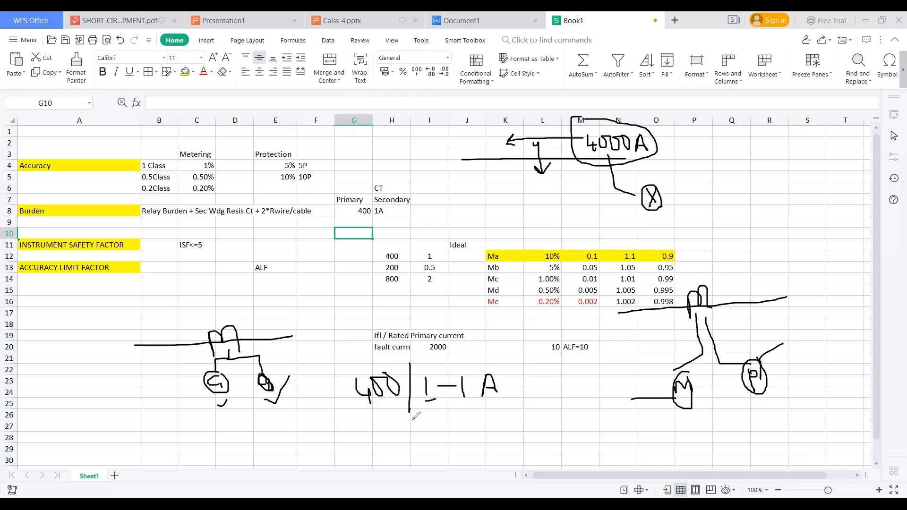
left_click_drag(412, 425, 479, 423)
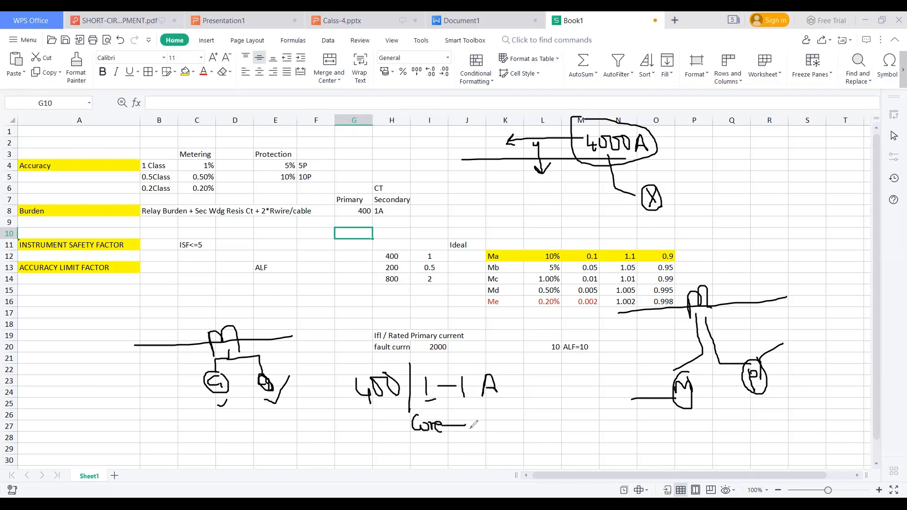
left_click_drag(457, 425, 541, 425)
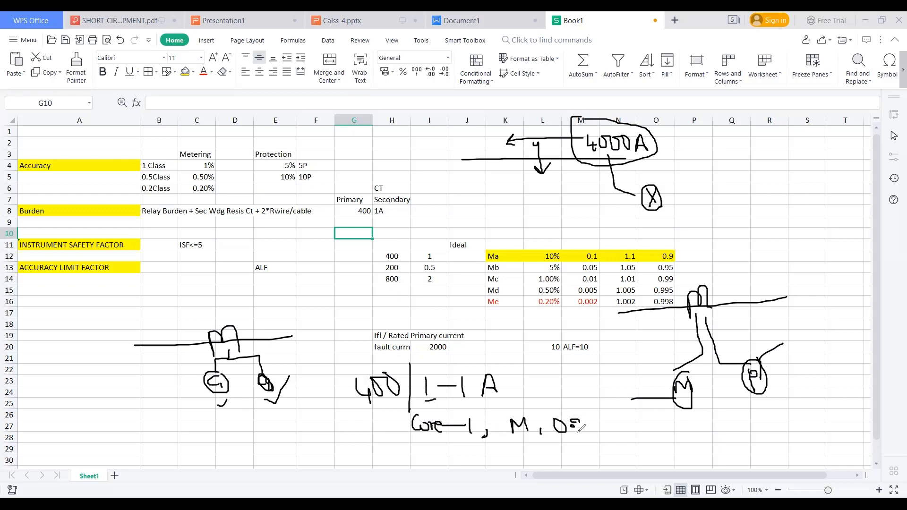
left_click_drag(583, 427, 619, 427)
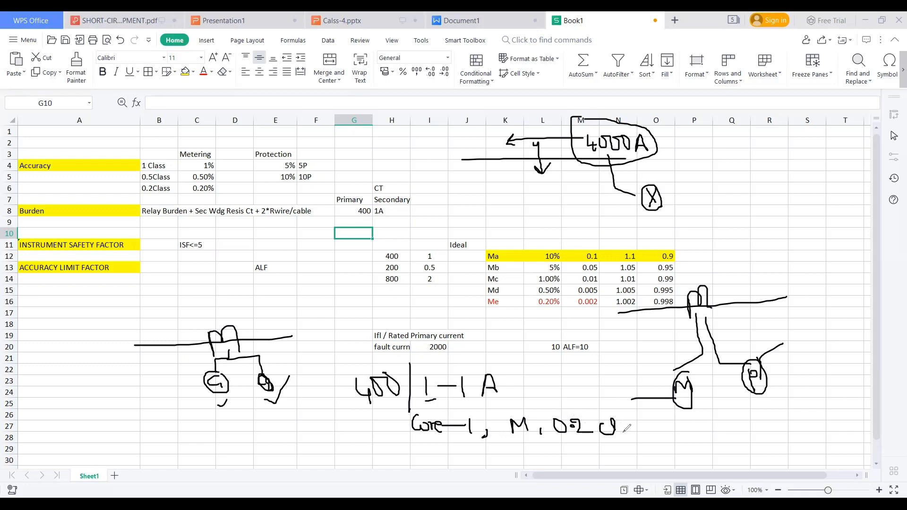
Handwrite 5VA and ISF<5 to finish the Core-1 line and begin the second core label
left_click_drag(636, 428, 654, 422)
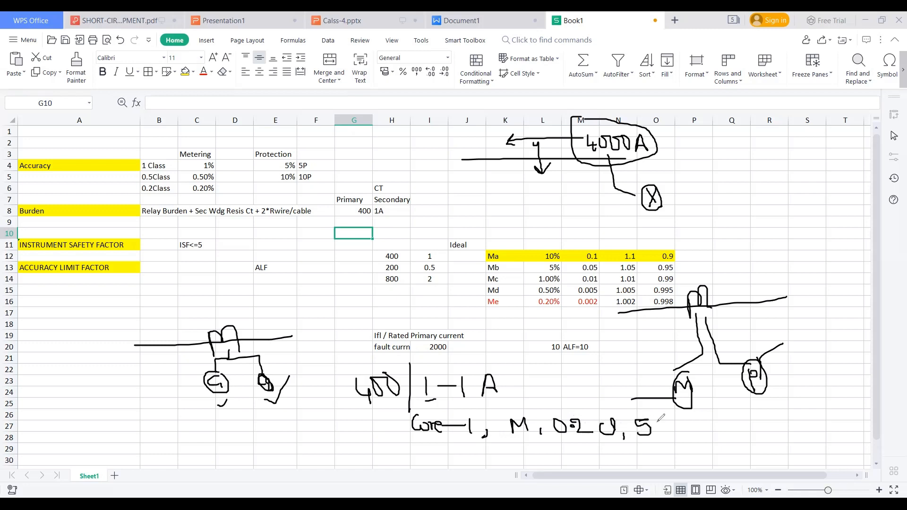
left_click_drag(665, 422, 700, 437)
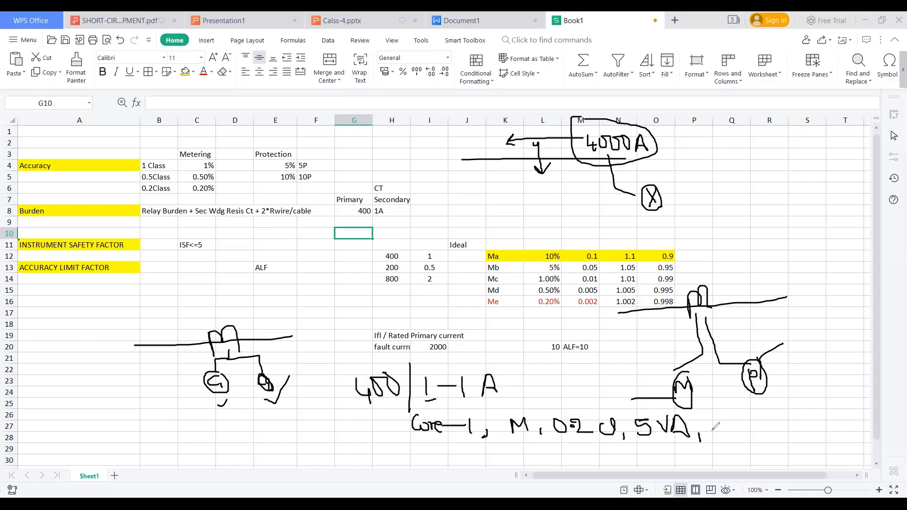
left_click_drag(708, 431, 758, 419)
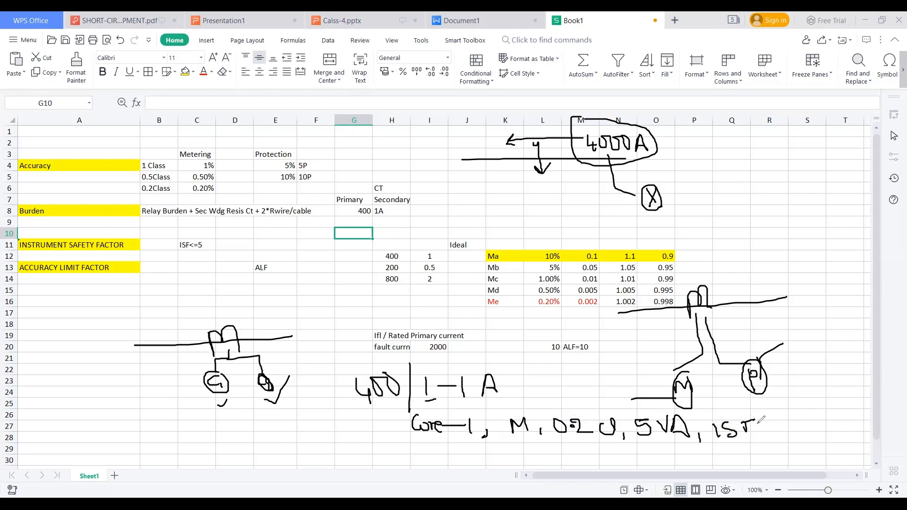
left_click_drag(758, 422, 781, 425)
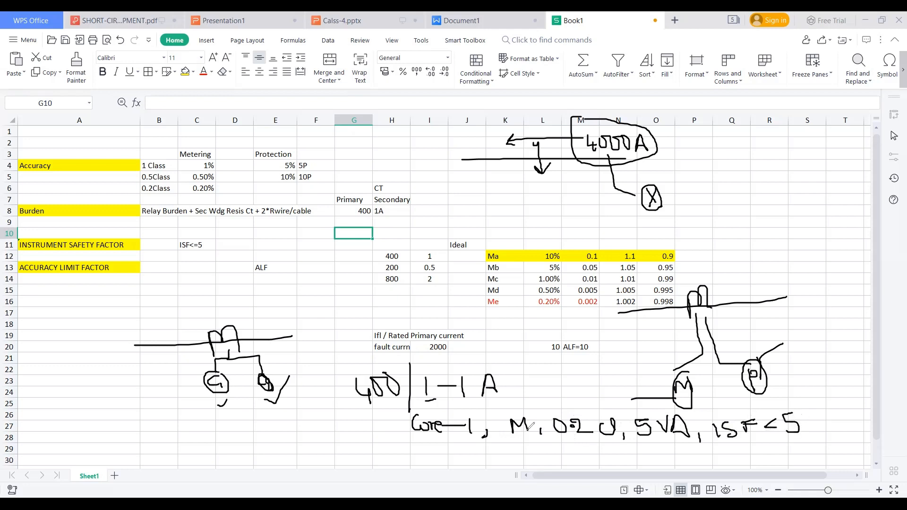
left_click_drag(414, 458, 445, 460)
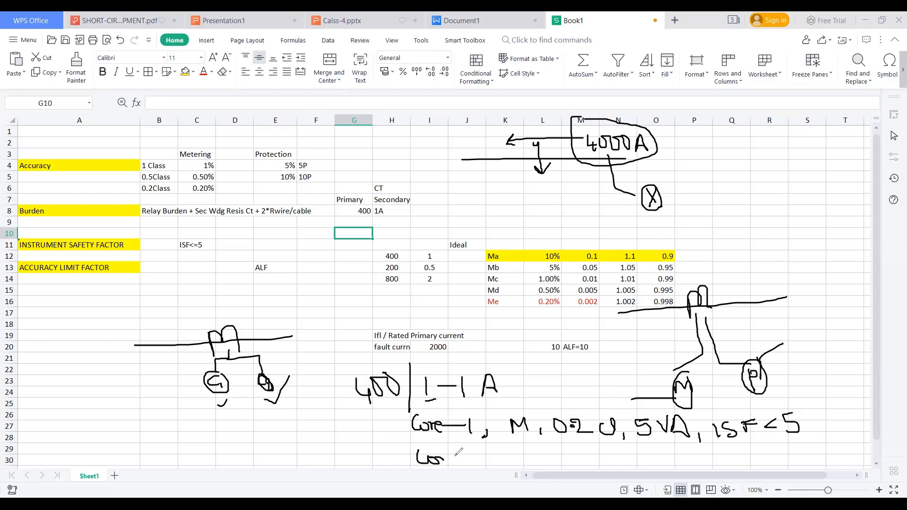
Handwrite the second core line Core-2, P, 5P10, 5VA
left_click_drag(417, 460, 469, 457)
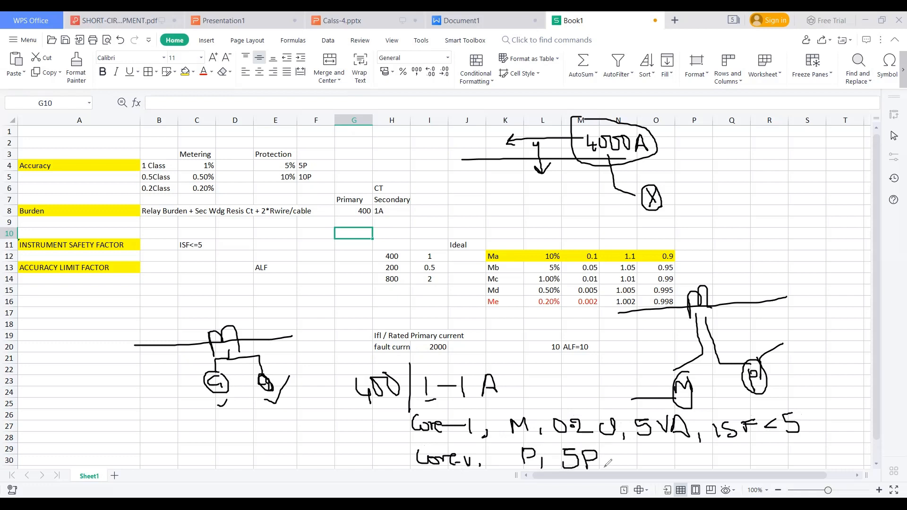
left_click_drag(599, 460, 619, 460)
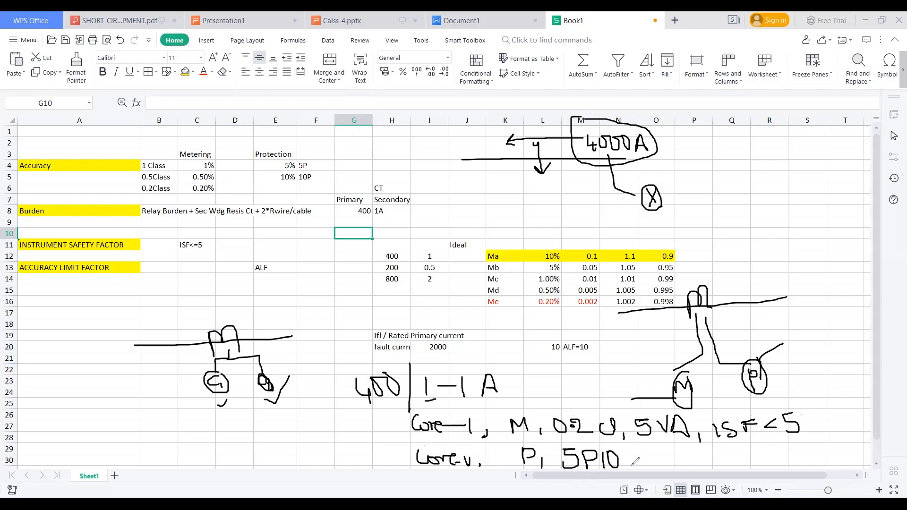
left_click_drag(618, 460, 633, 469)
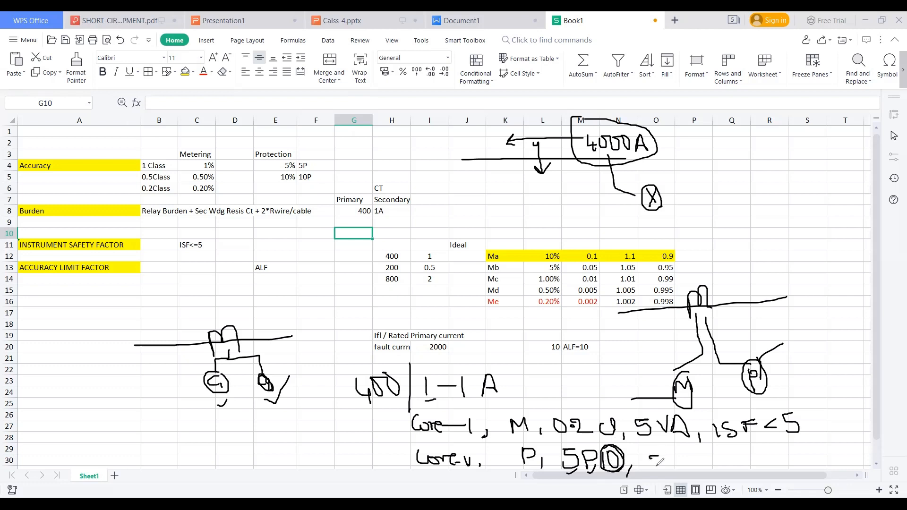
left_click_drag(640, 463, 682, 463)
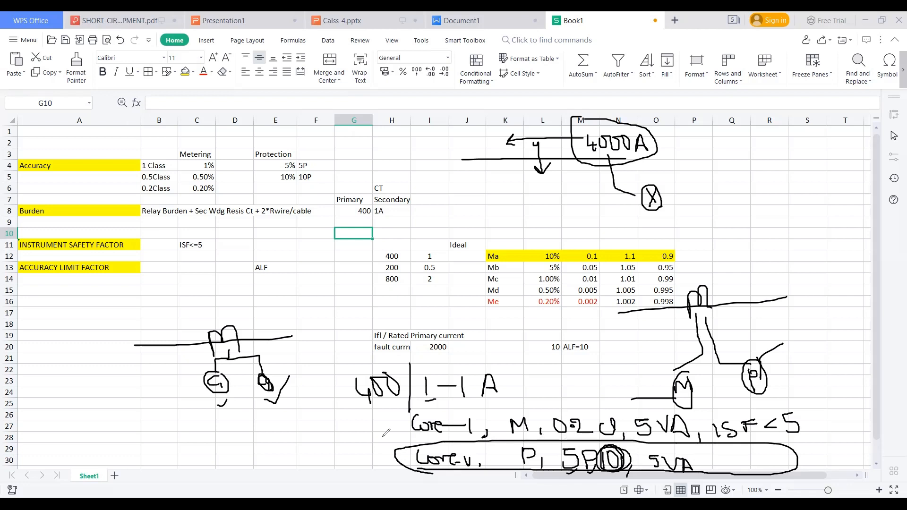
left_click_drag(370, 433, 287, 310)
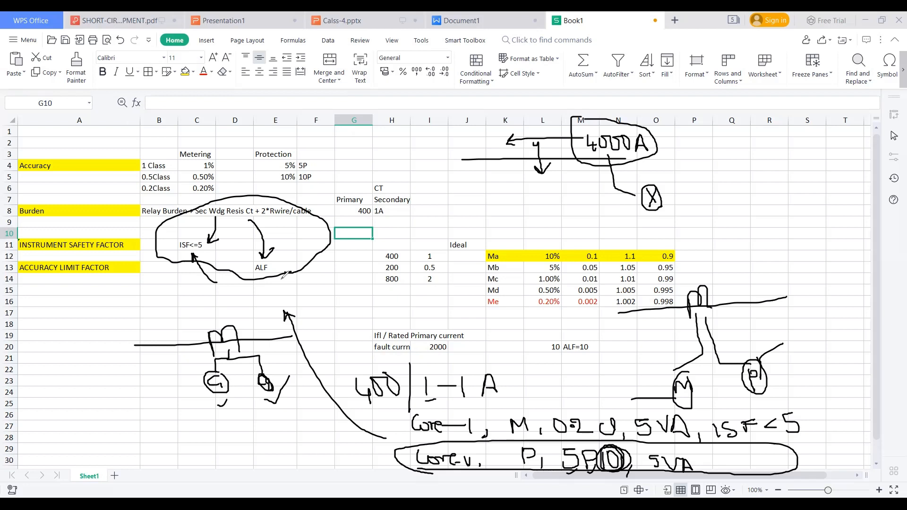
mouse_move(51, 340)
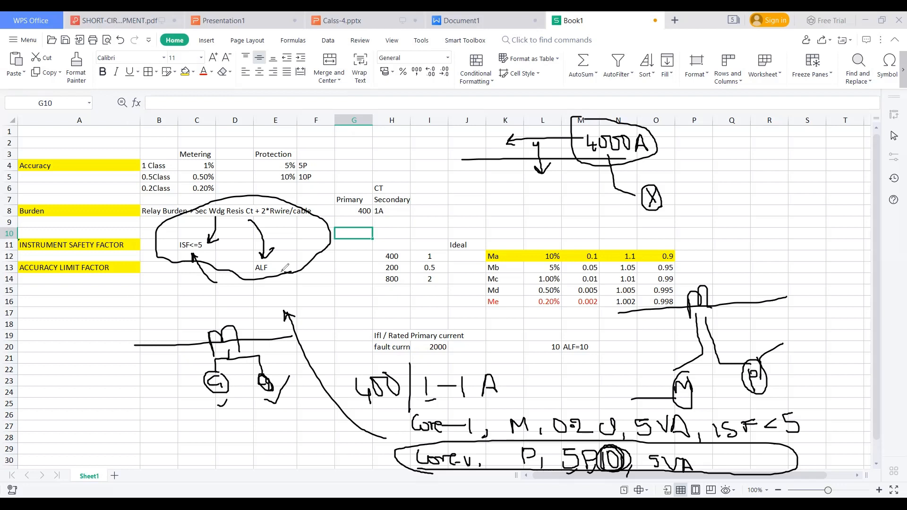
mouse_move(3, 306)
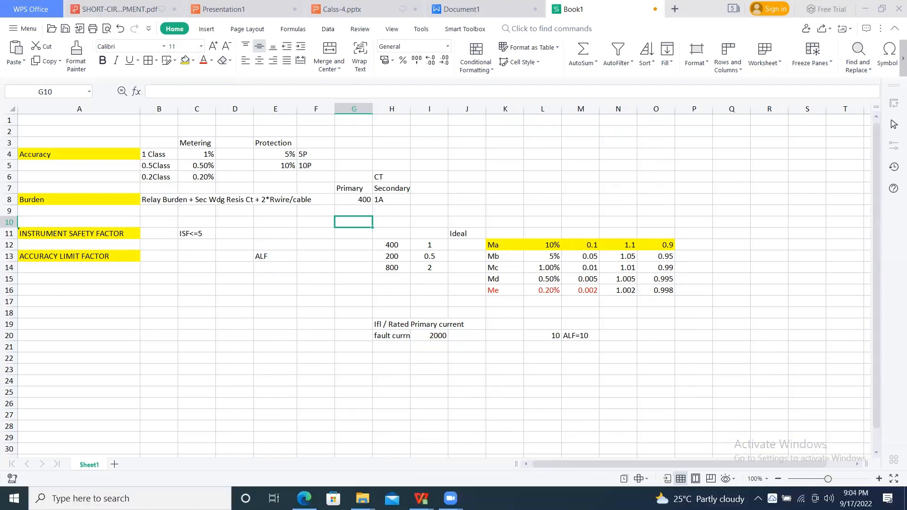
mouse_move(338, 20)
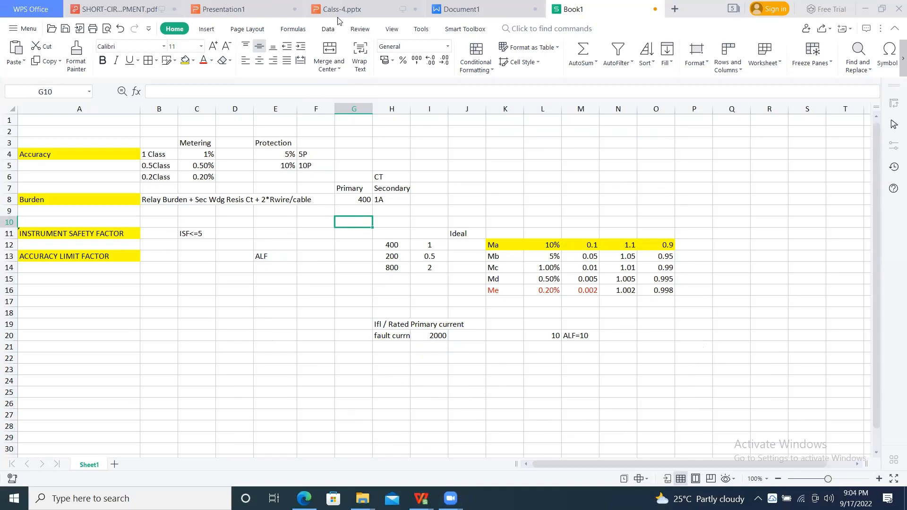
mouse_move(583, 207)
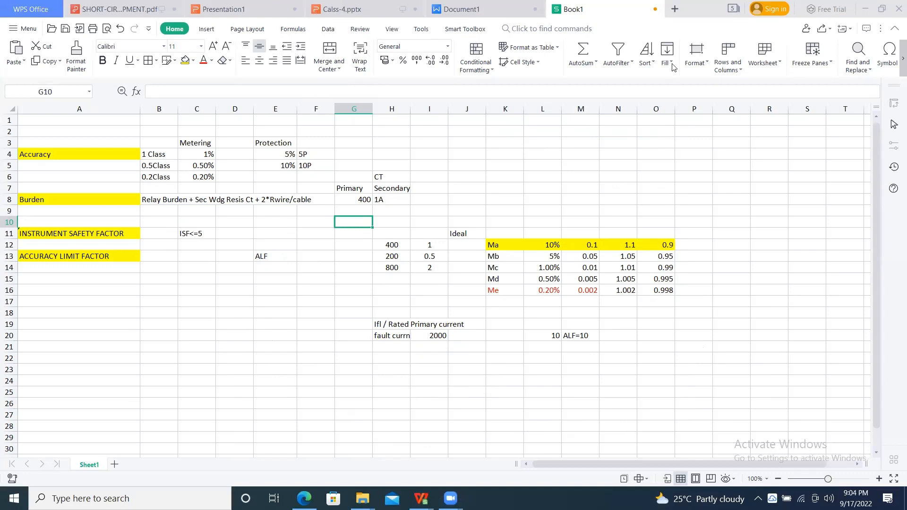
Switch to the Calss-4.pptx deck and go to slide 6, Knee Point Voltage
left_click(339, 9)
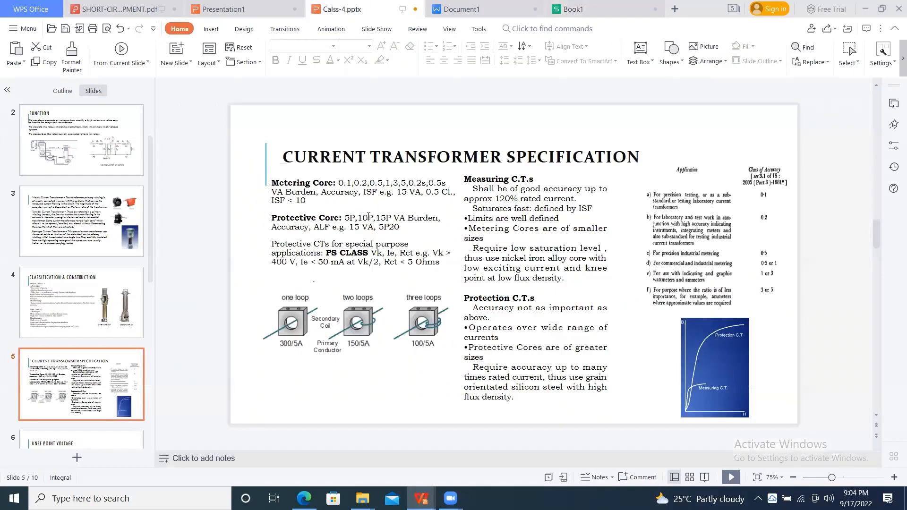
left_click(81, 407)
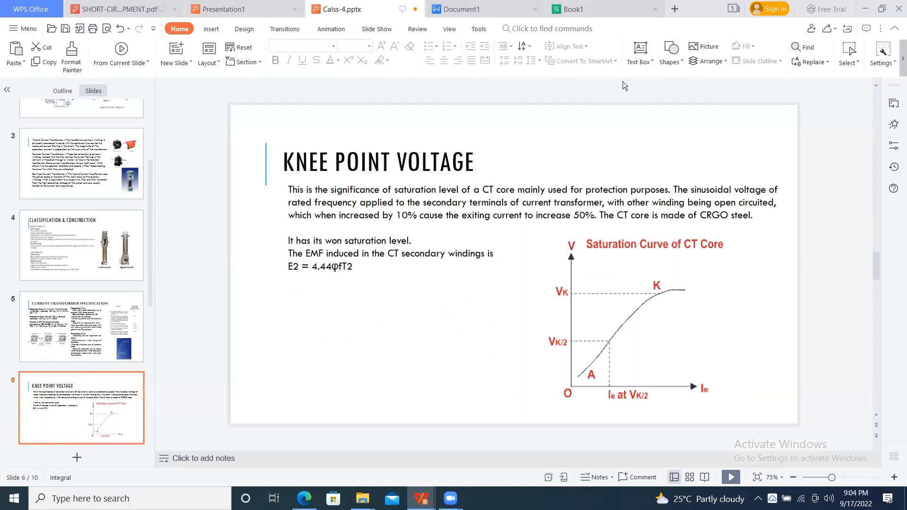
mouse_move(722, 134)
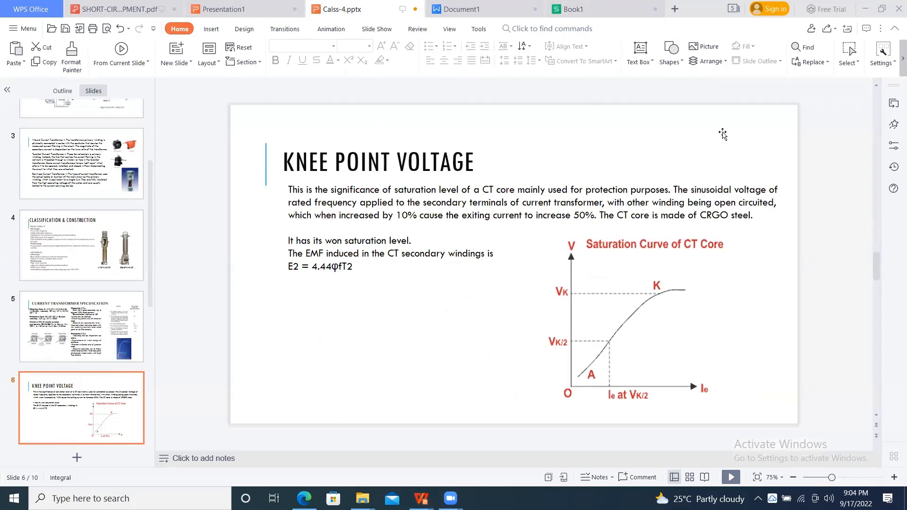
mouse_move(509, 167)
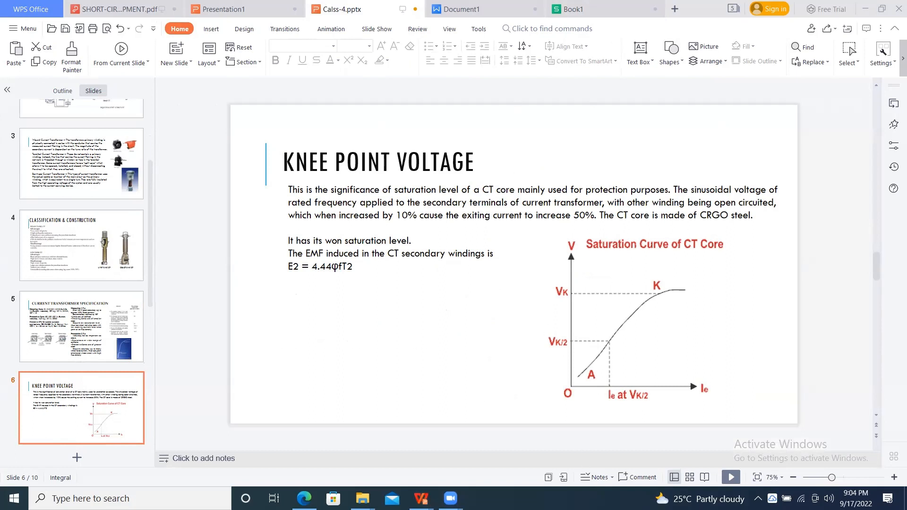
mouse_move(543, 112)
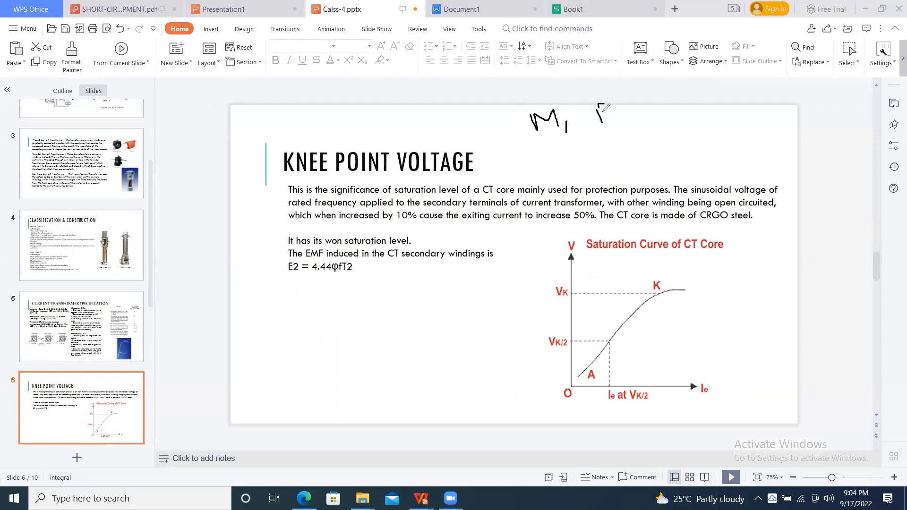
Ink the labels M, P, a connecting line with a circled mark and PS above the title, then sketch axes beside the chart
left_click_drag(604, 107, 659, 125)
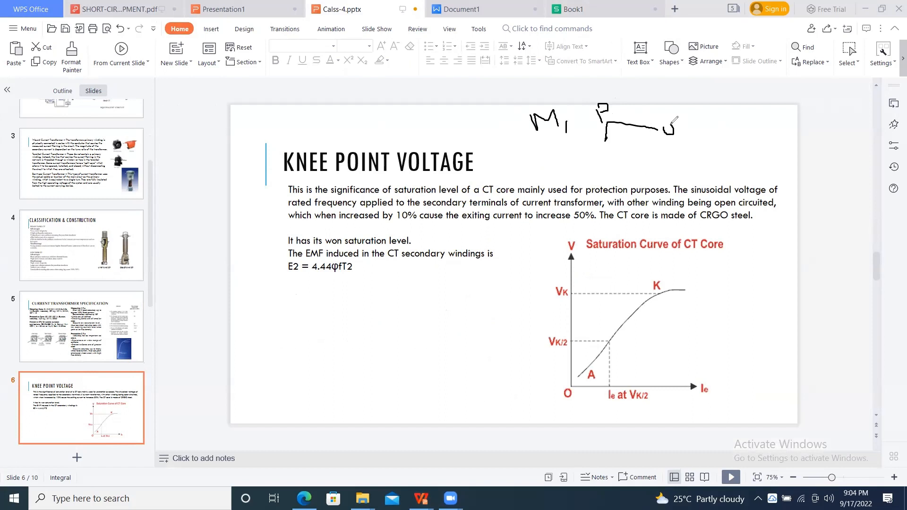
left_click_drag(664, 133, 686, 130)
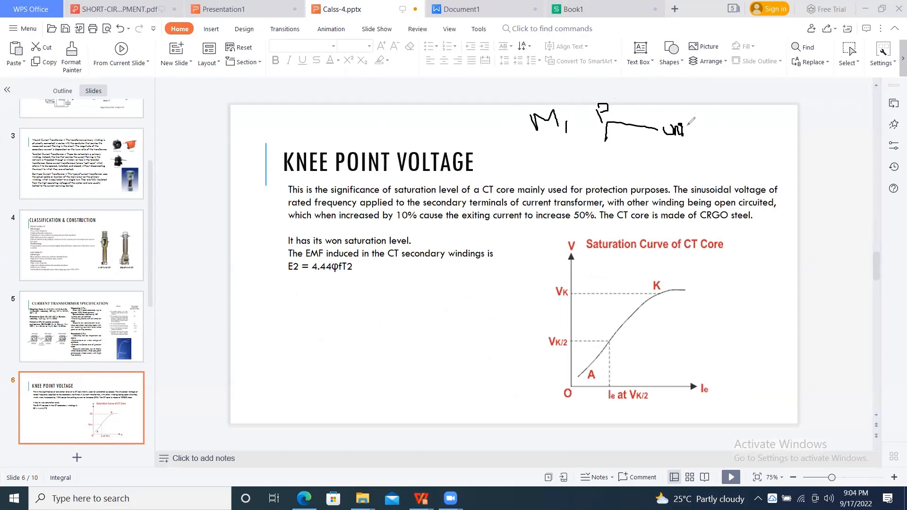
left_click_drag(673, 116, 700, 142)
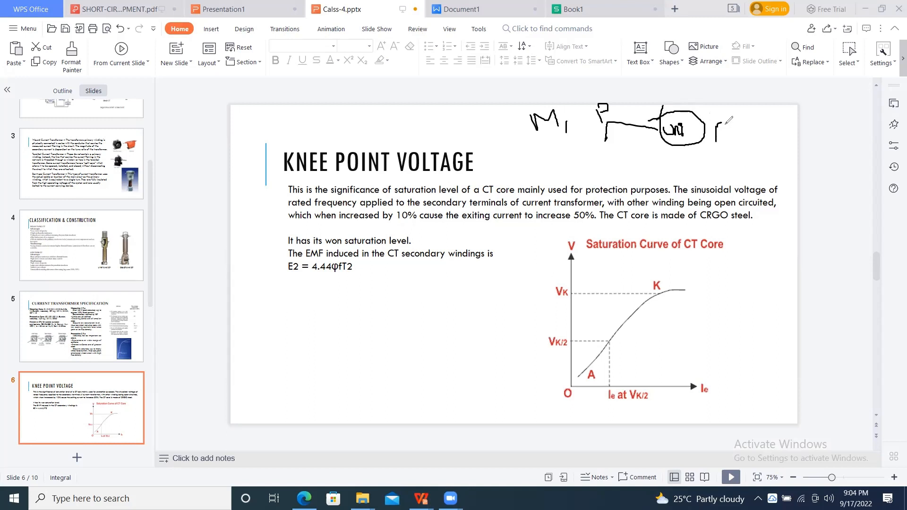
left_click_drag(717, 122, 720, 147)
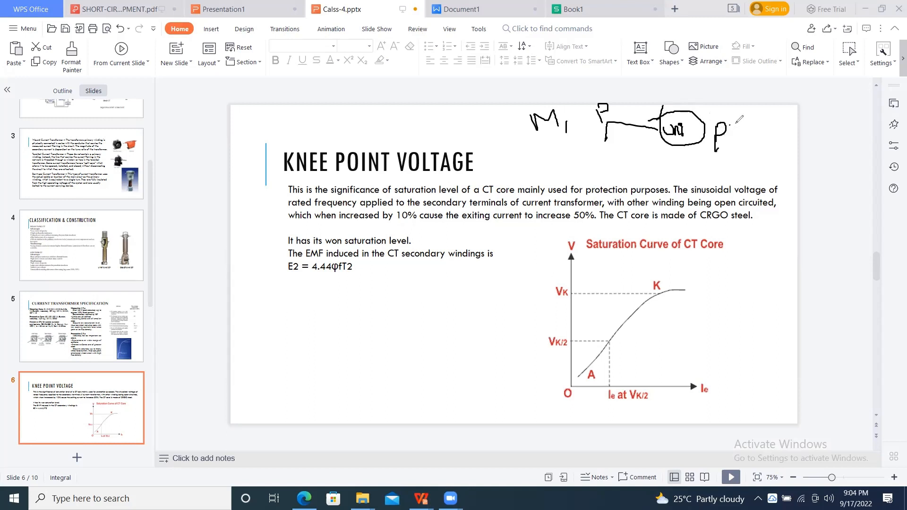
left_click_drag(717, 125, 730, 141)
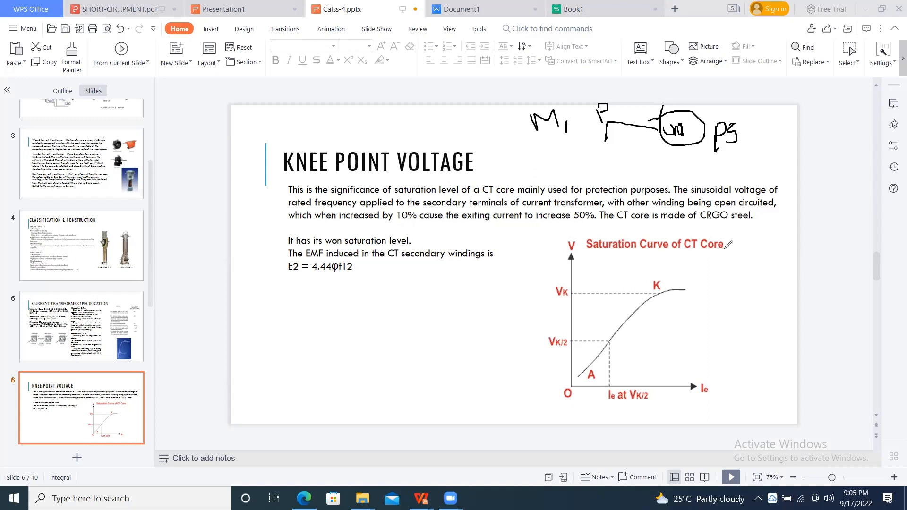
mouse_move(388, 337)
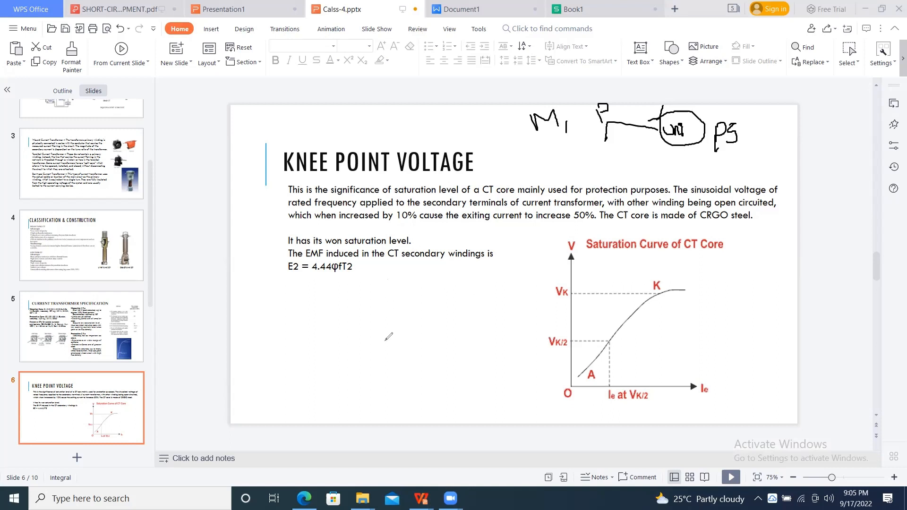
left_click_drag(381, 286, 479, 345)
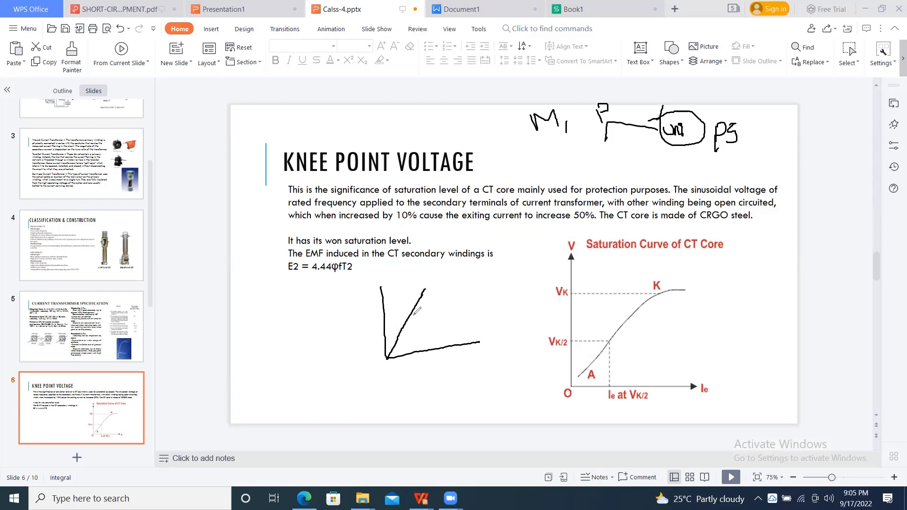
Draw the rising line that bends over and flattens into the saturation knee on the sketched axes
left_click_drag(414, 313, 487, 273)
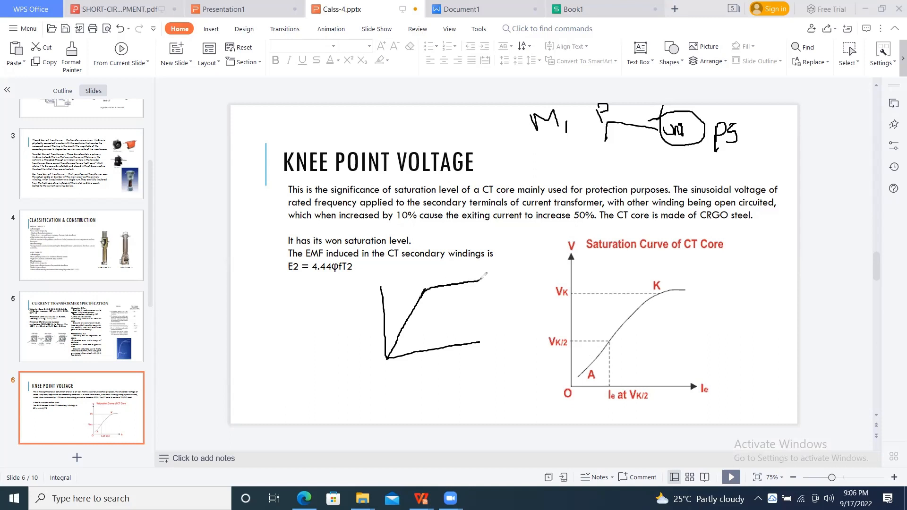